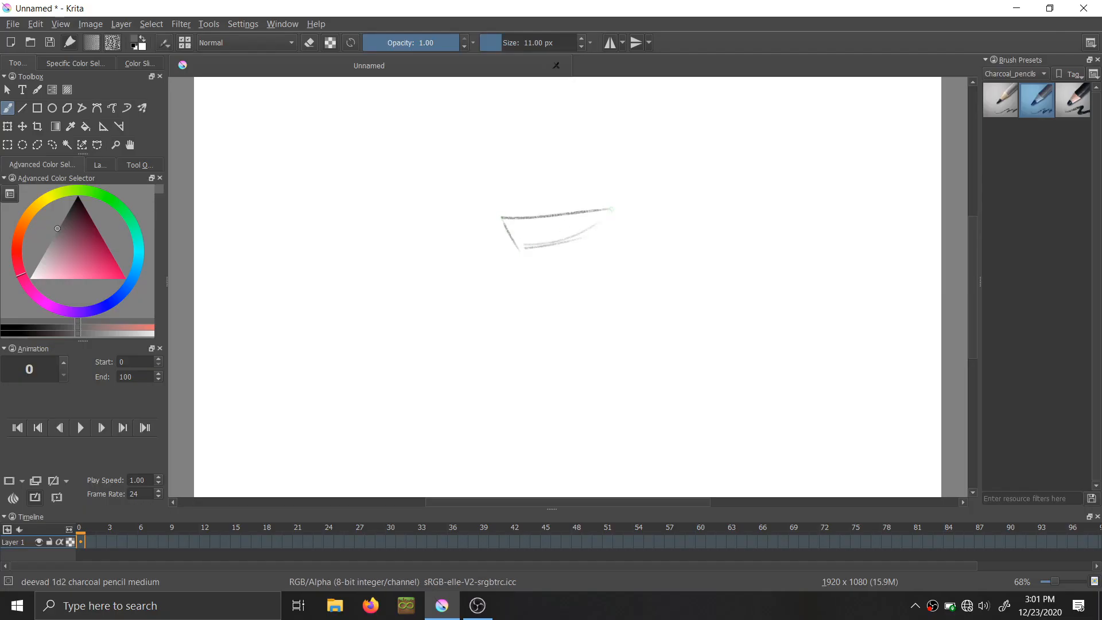
- Sketch another charcoal stroke of the lip outline near the canvas middle
drag(511, 242, 608, 207)
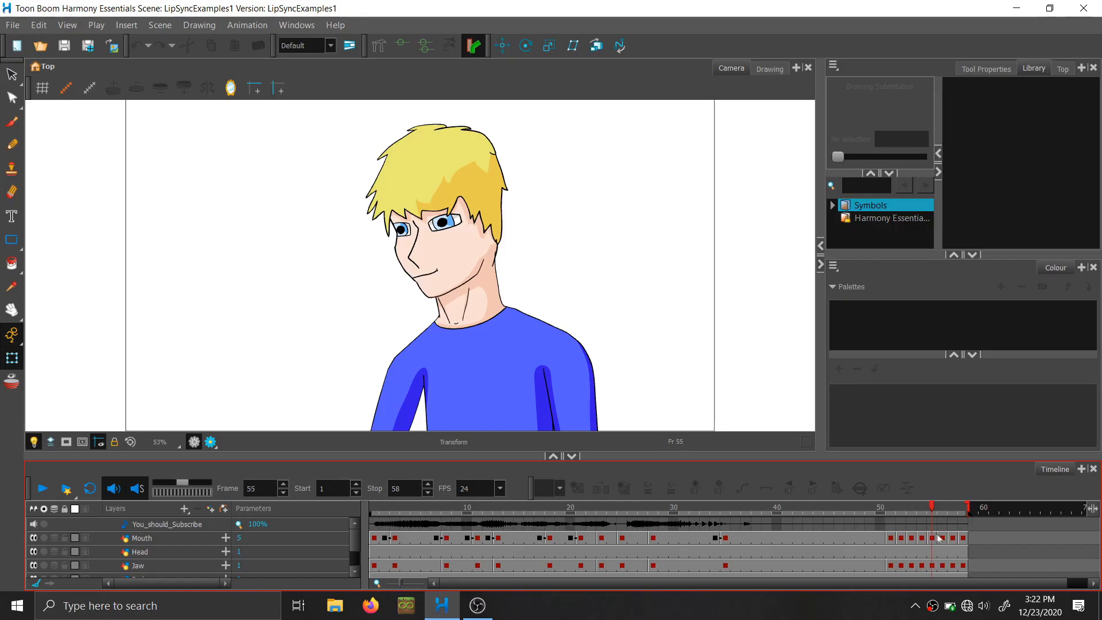
- Switch to Firefox and scroll through Google Images results for 'lip sync chart'
click(370, 604)
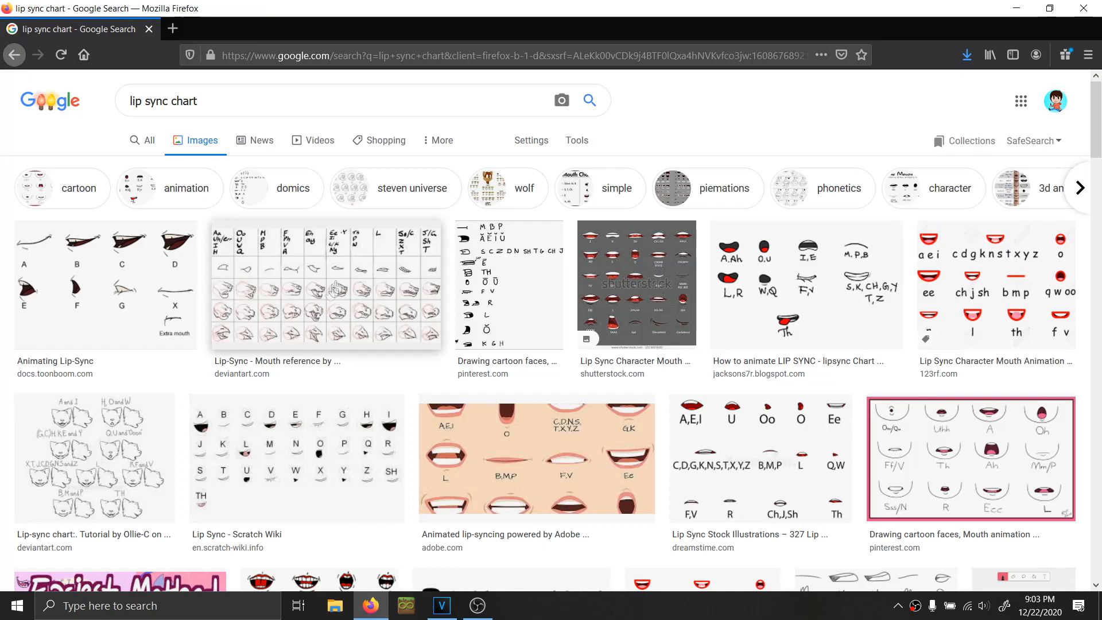
scroll(down, 3)
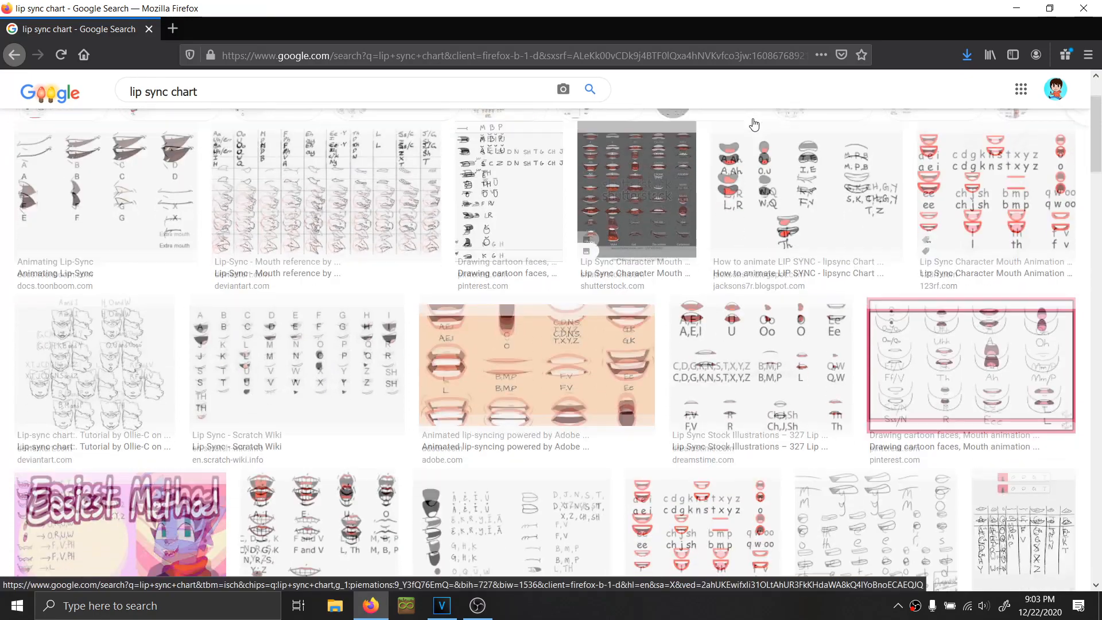